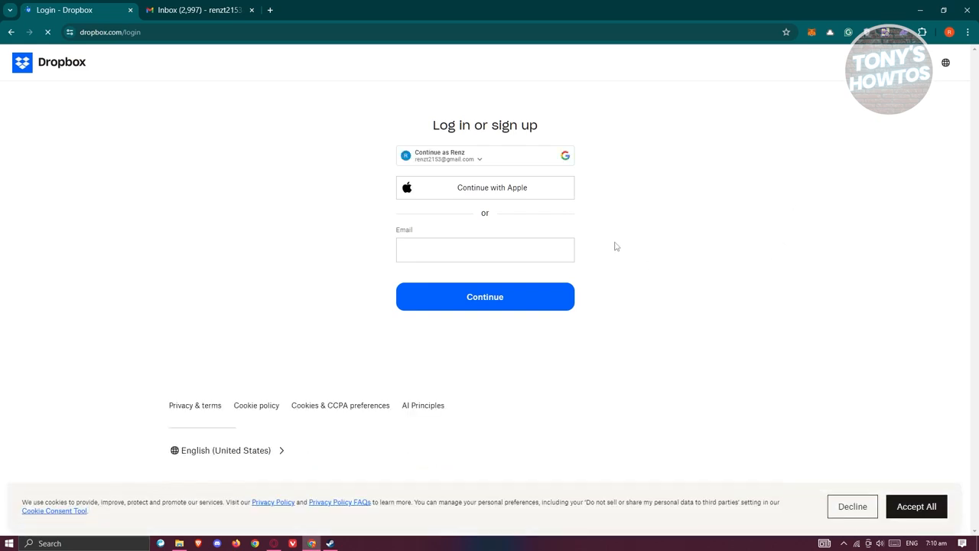
- Fill in the saved account email and continue to the password step
{"action": "left_click", "coordinate": [485, 251]}
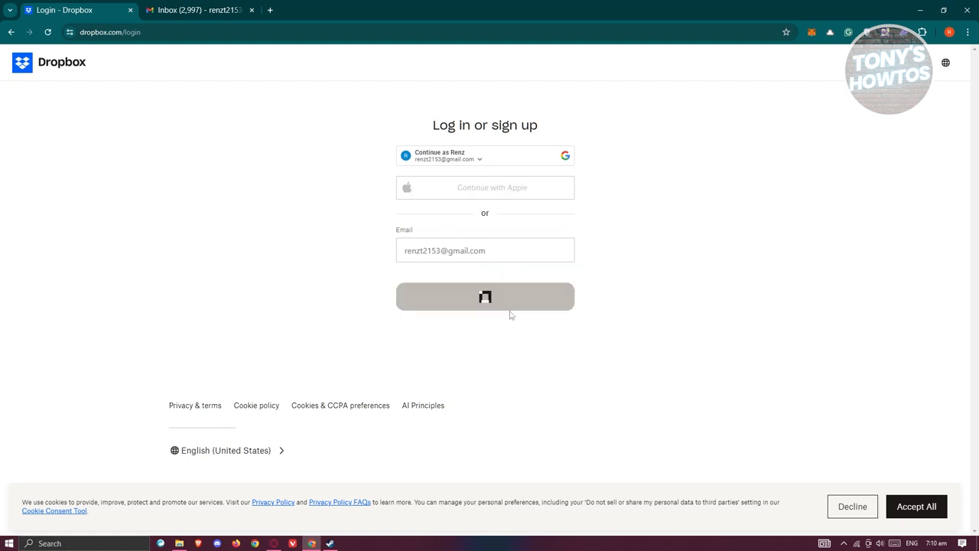
{"action": "left_click", "coordinate": [485, 297]}
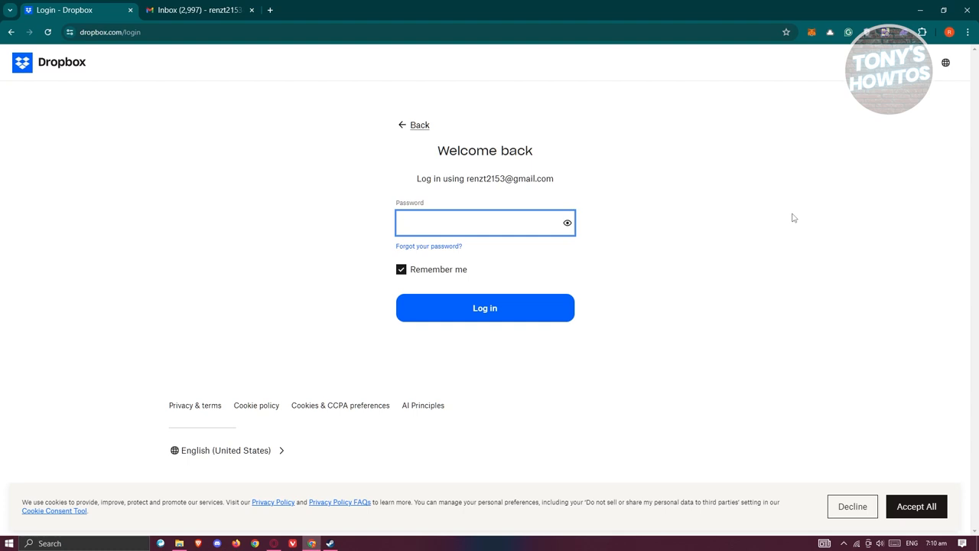
- From the Welcome back page, follow the 'Forgot your password?' link
{"action": "left_click", "coordinate": [485, 222]}
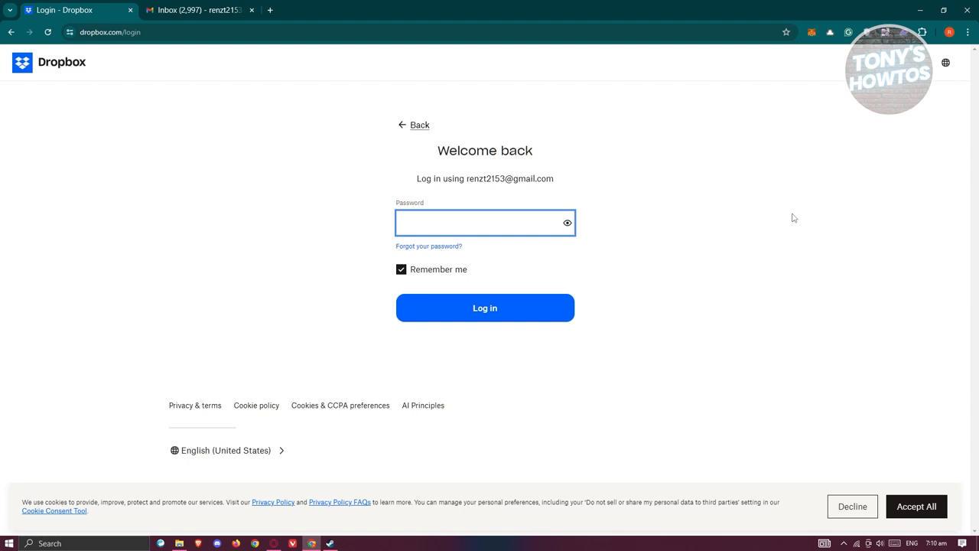
{"action": "left_click", "coordinate": [484, 223]}
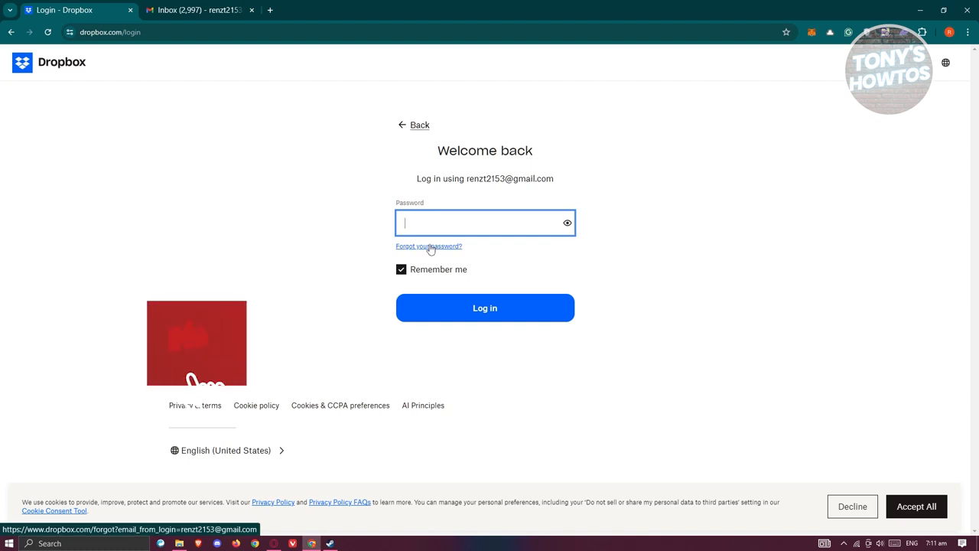
{"action": "left_click", "coordinate": [429, 246]}
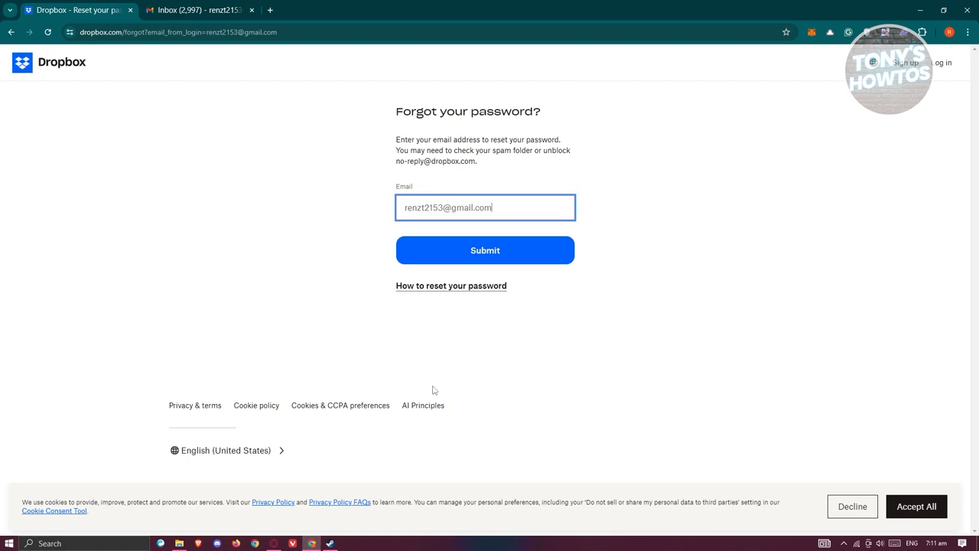
{"action": "mouse_move", "coordinate": [451, 286]}
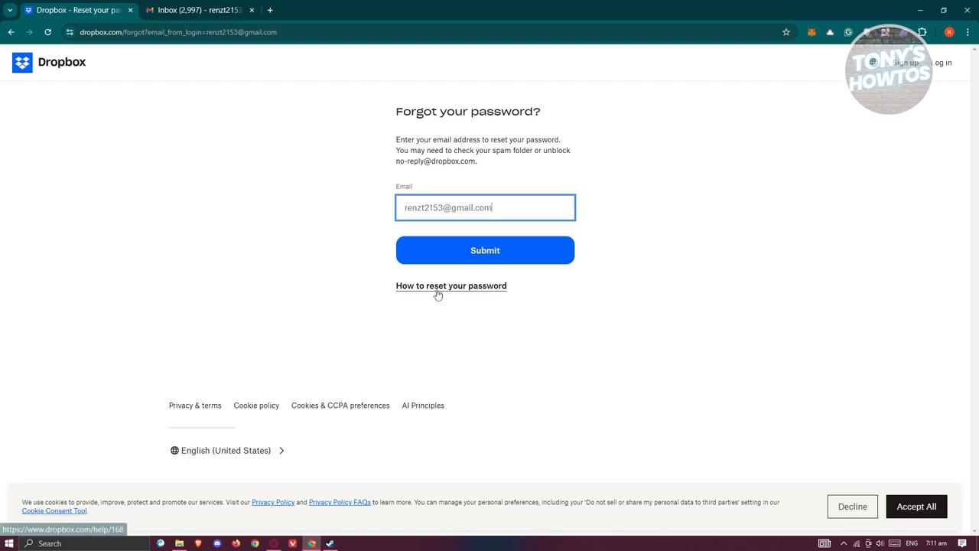
{"action": "mouse_move", "coordinate": [447, 323]}
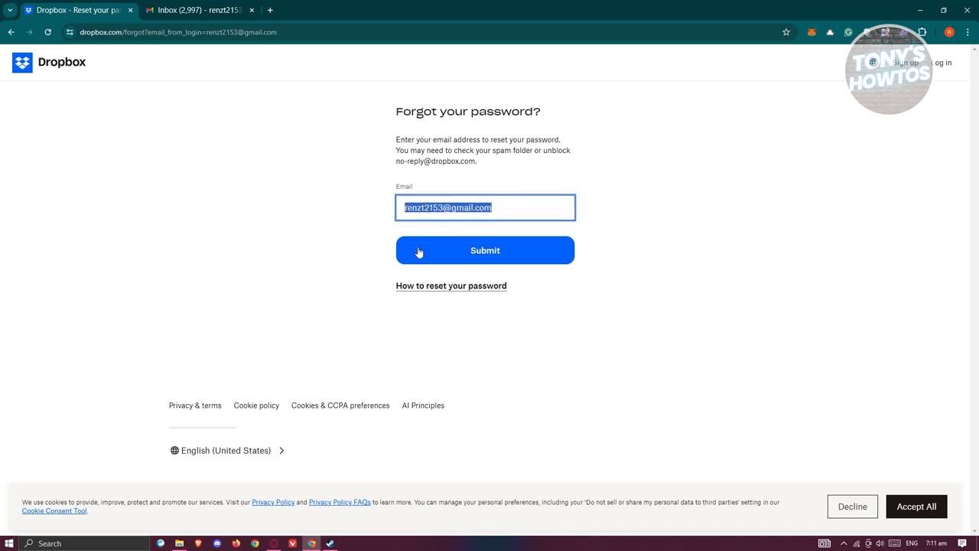
- Submit the reset request for the prefilled email, then go to the Gmail tab
{"action": "left_click", "coordinate": [485, 250]}
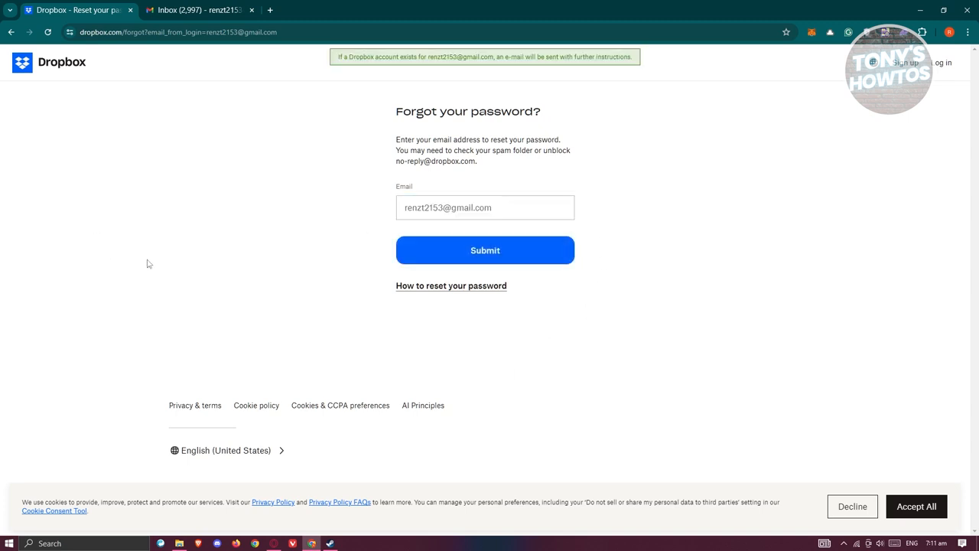
{"action": "left_click", "coordinate": [195, 10]}
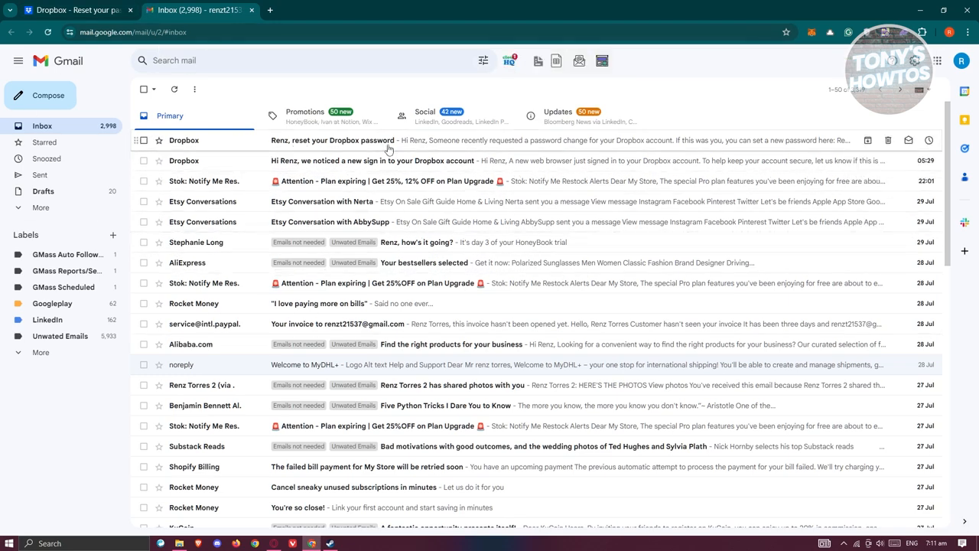
- Open the 'Renz, reset your Dropbox password' email in the Primary inbox
{"action": "left_click", "coordinate": [333, 140]}
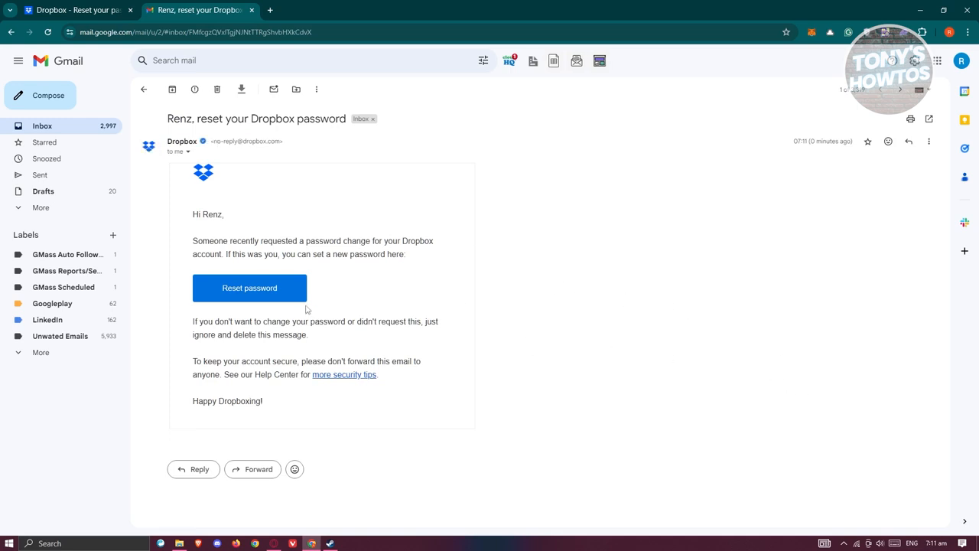
{"action": "mouse_move", "coordinate": [250, 288]}
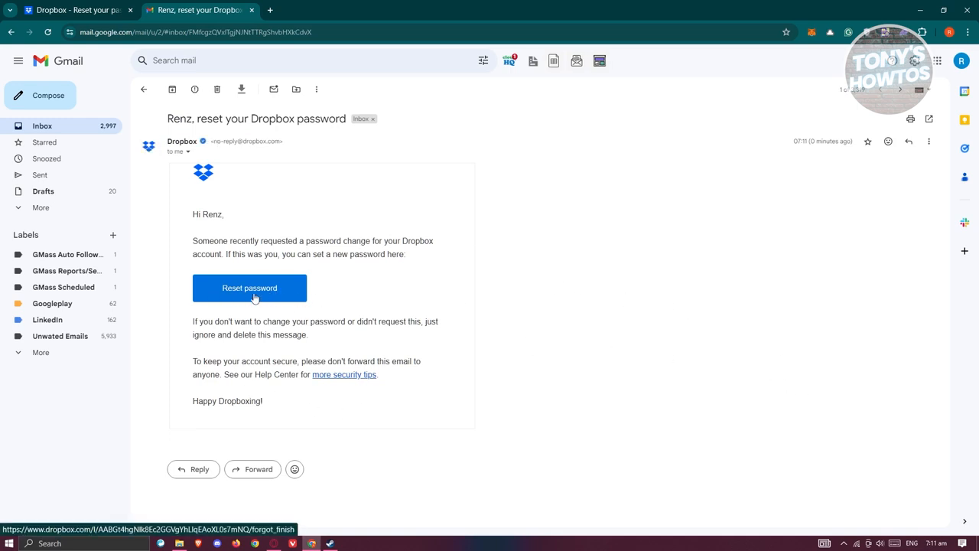
- Follow the email's Reset password link to Dropbox's new-password form
{"action": "left_click", "coordinate": [249, 288]}
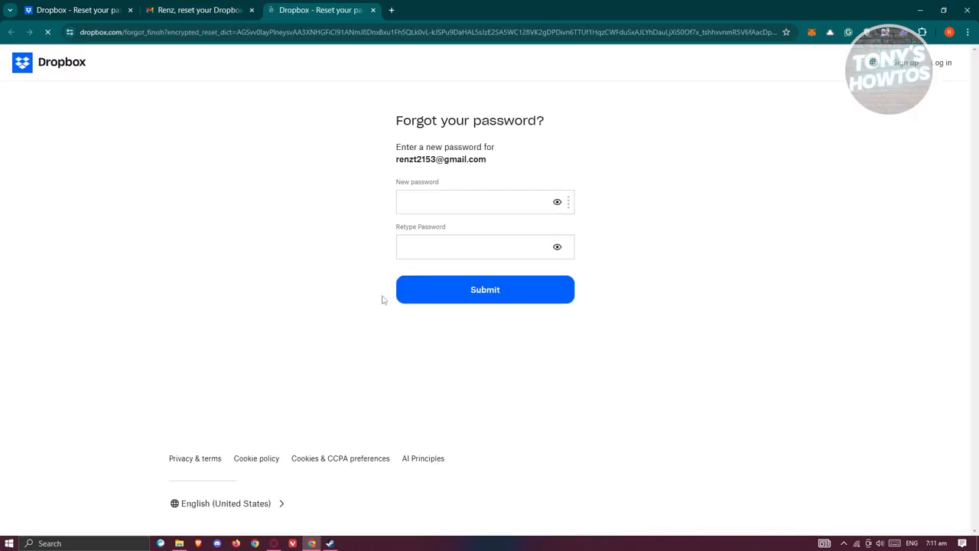
{"action": "left_click", "coordinate": [485, 201]}
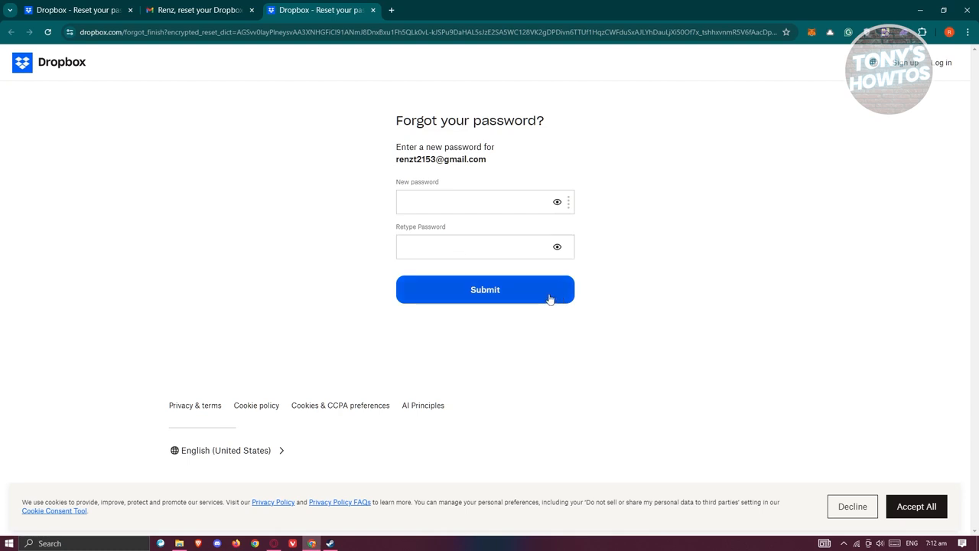
{"action": "mouse_move", "coordinate": [555, 291]}
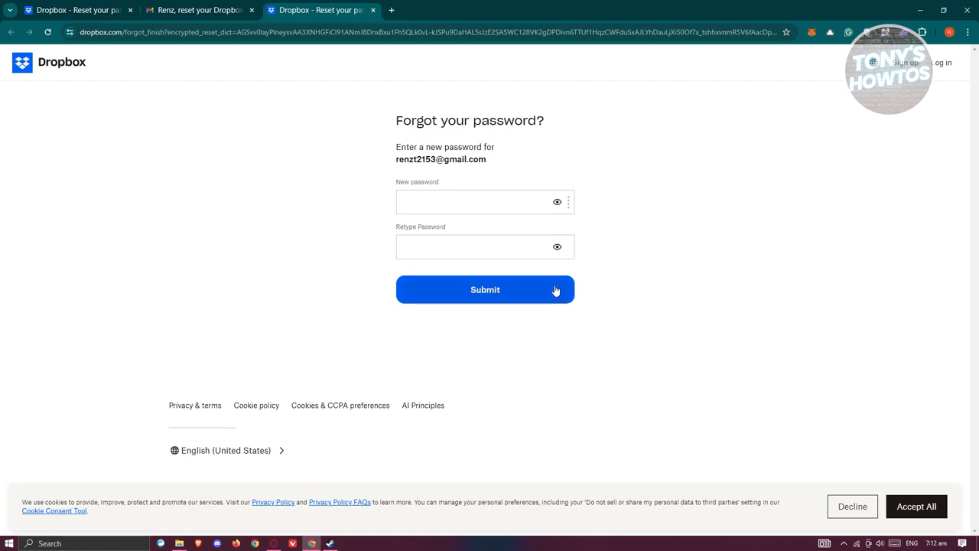